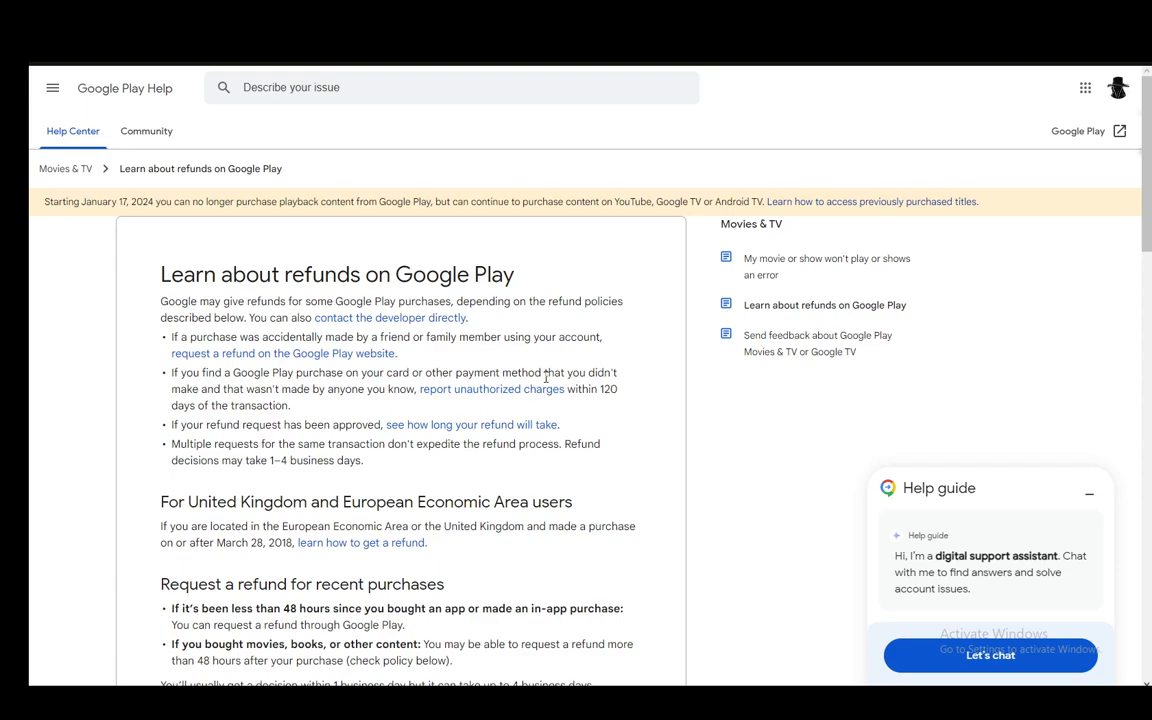
# - Scroll down the refund article to 'Request a refund for recent purchases' and start the refund request
pyautogui.scroll(-3)
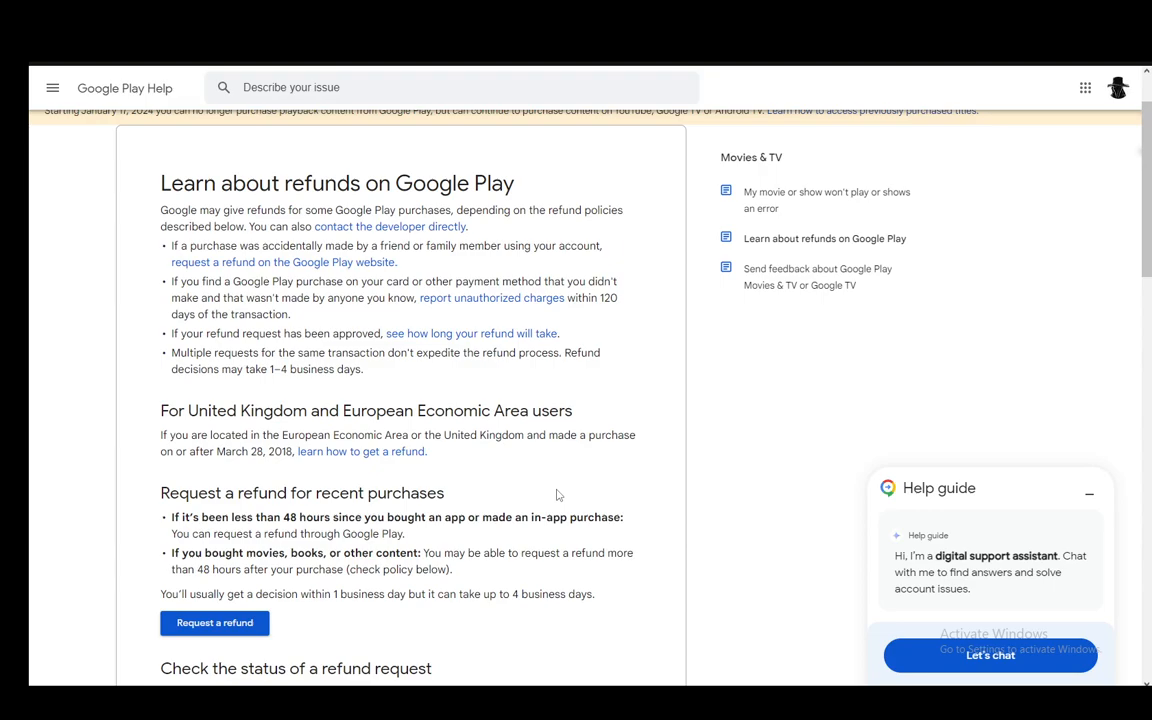
pyautogui.scroll(-3)
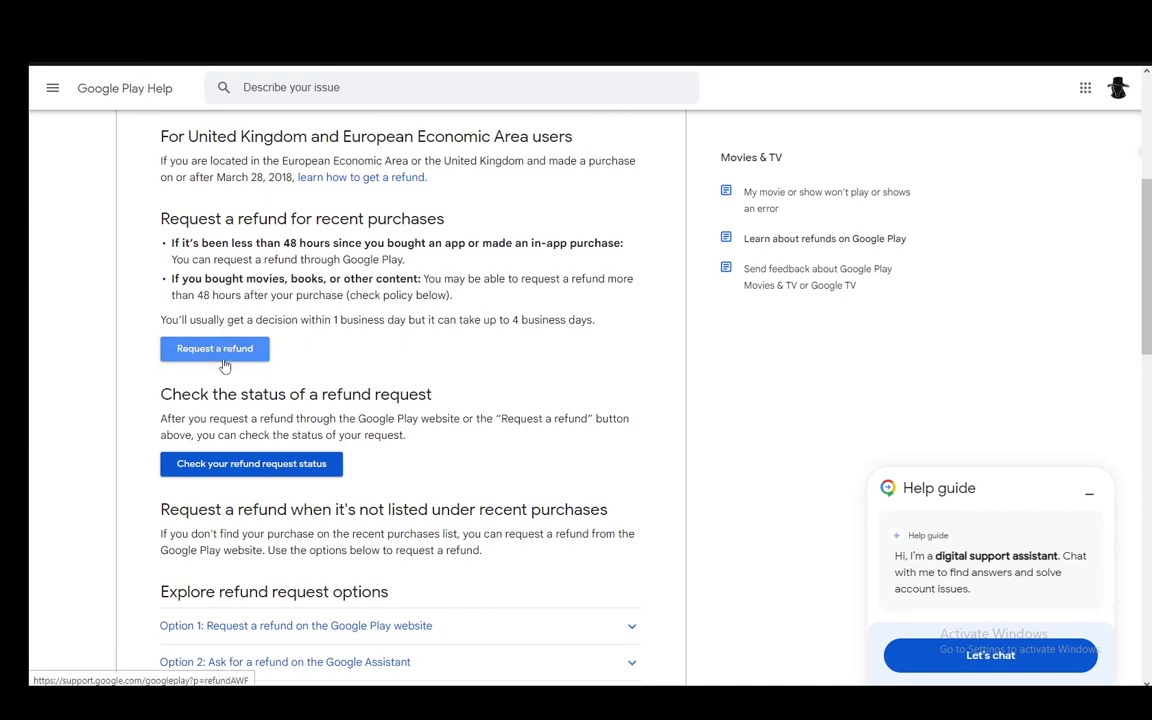
pyautogui.click(214, 348)
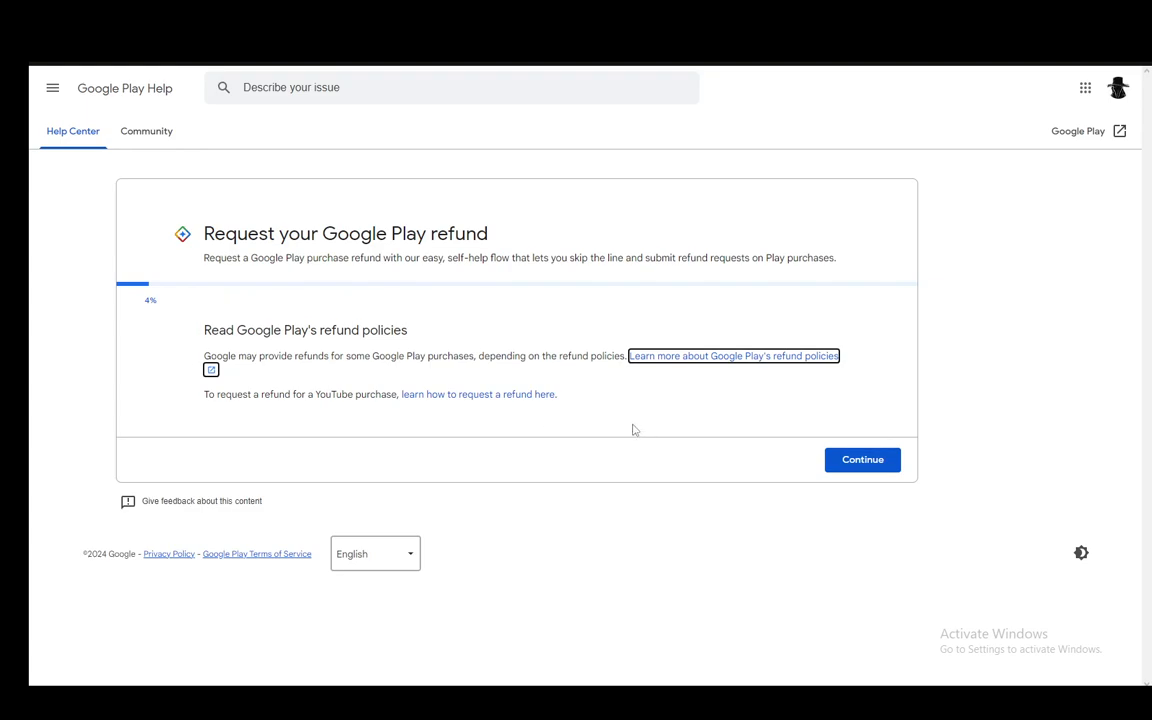
pyautogui.moveTo(168, 252)
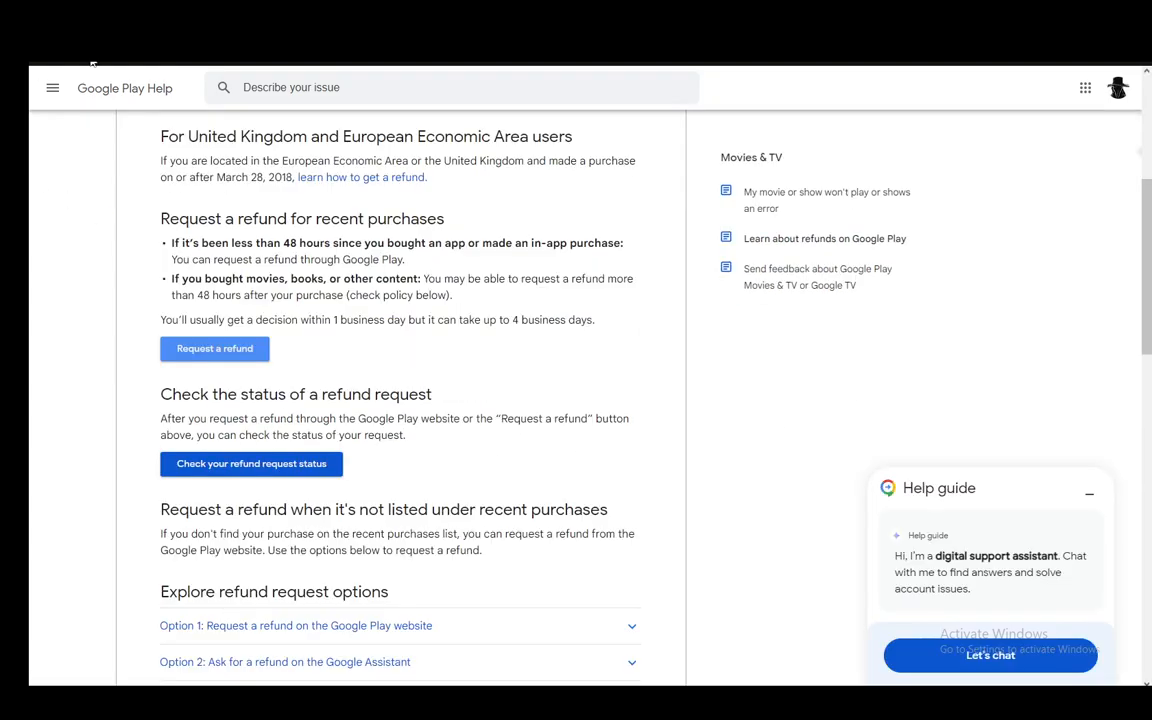
# - Scroll down through the refund request and refund status sections of the article
pyautogui.scroll(-3)
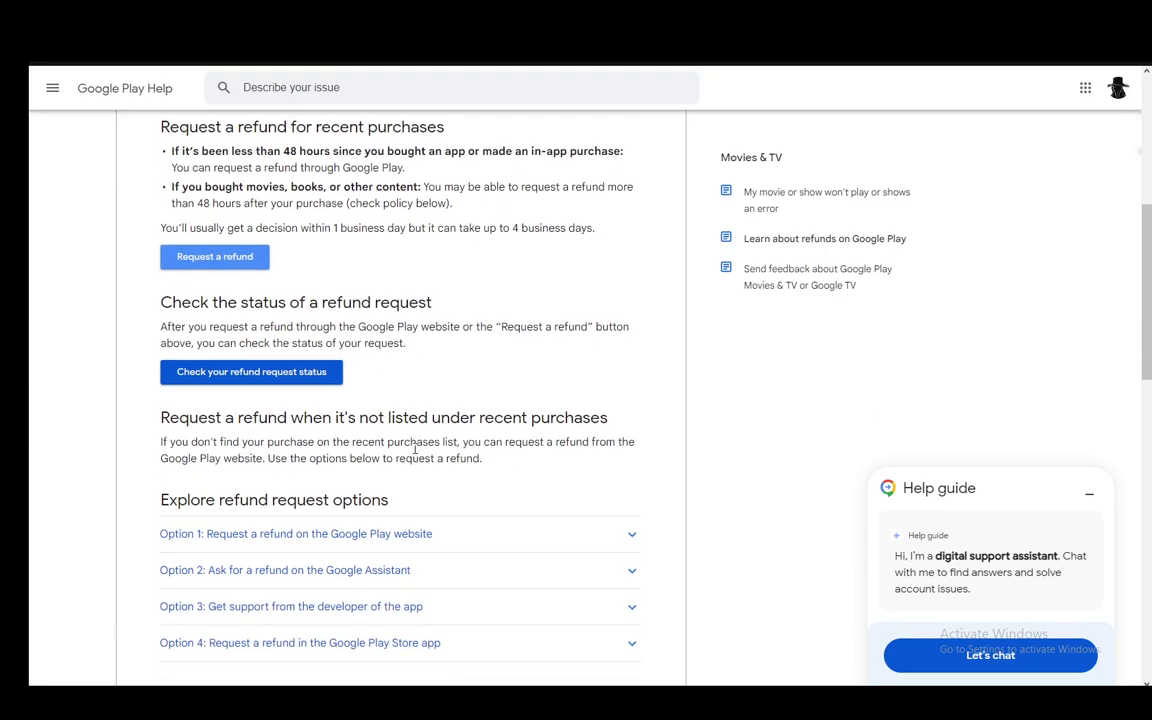
pyautogui.scroll(-3)
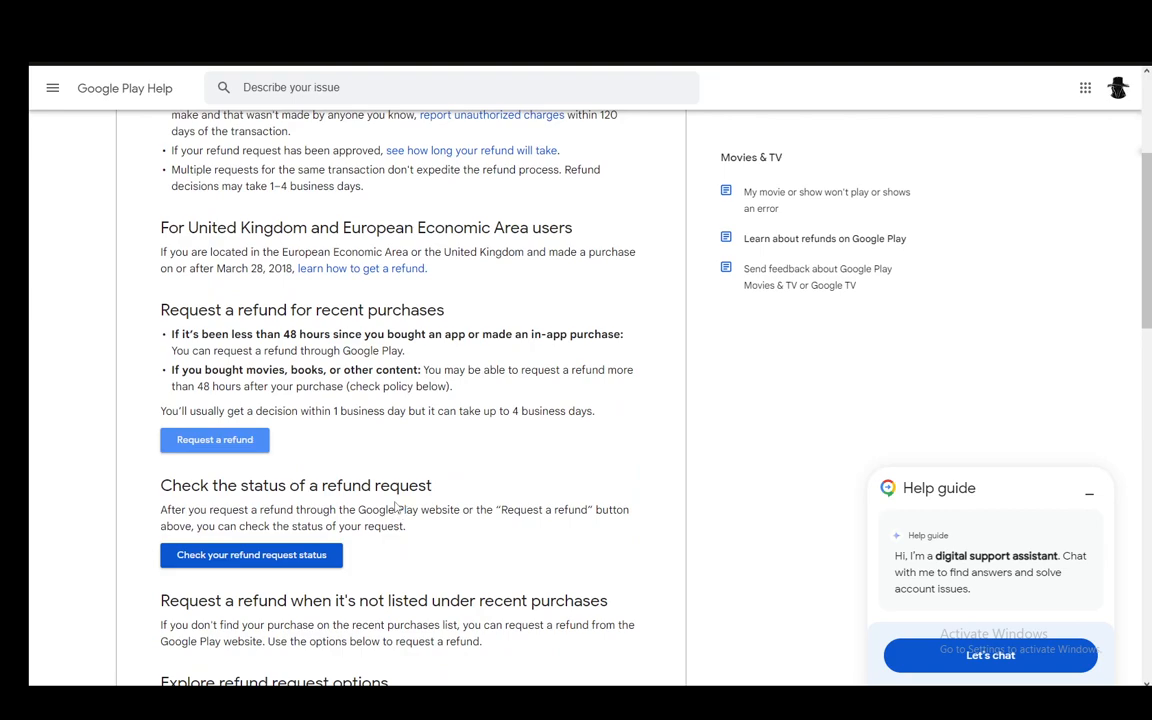
pyautogui.moveTo(378, 508)
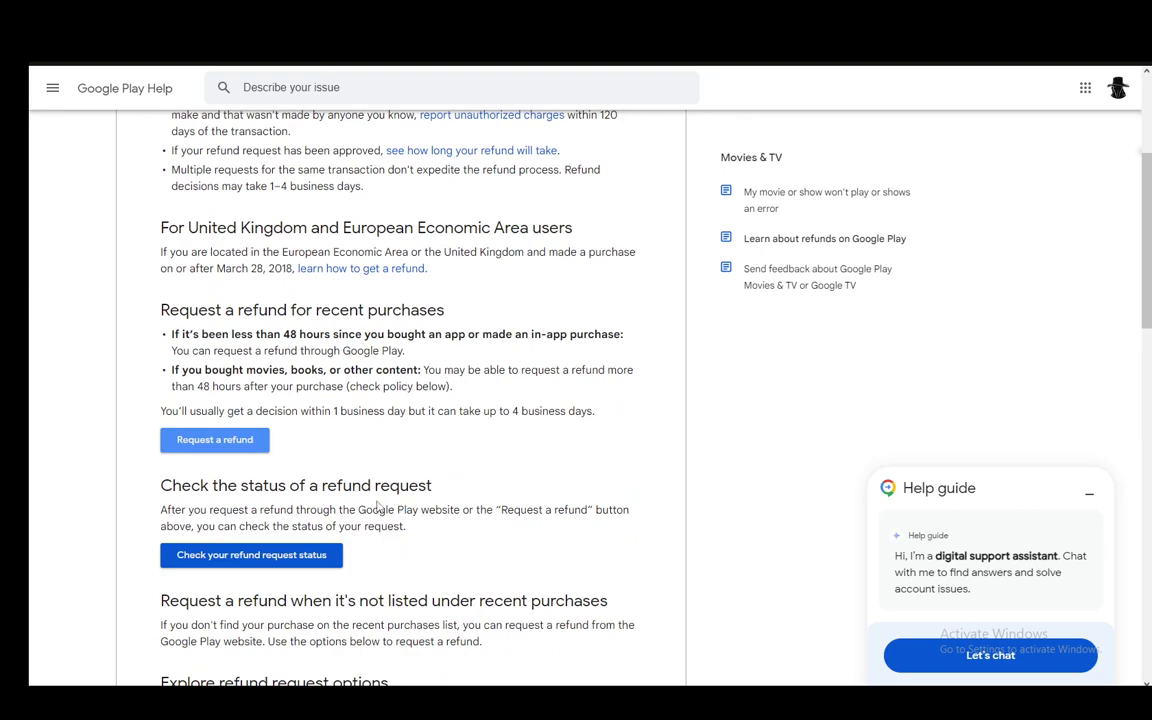
pyautogui.moveTo(378, 504)
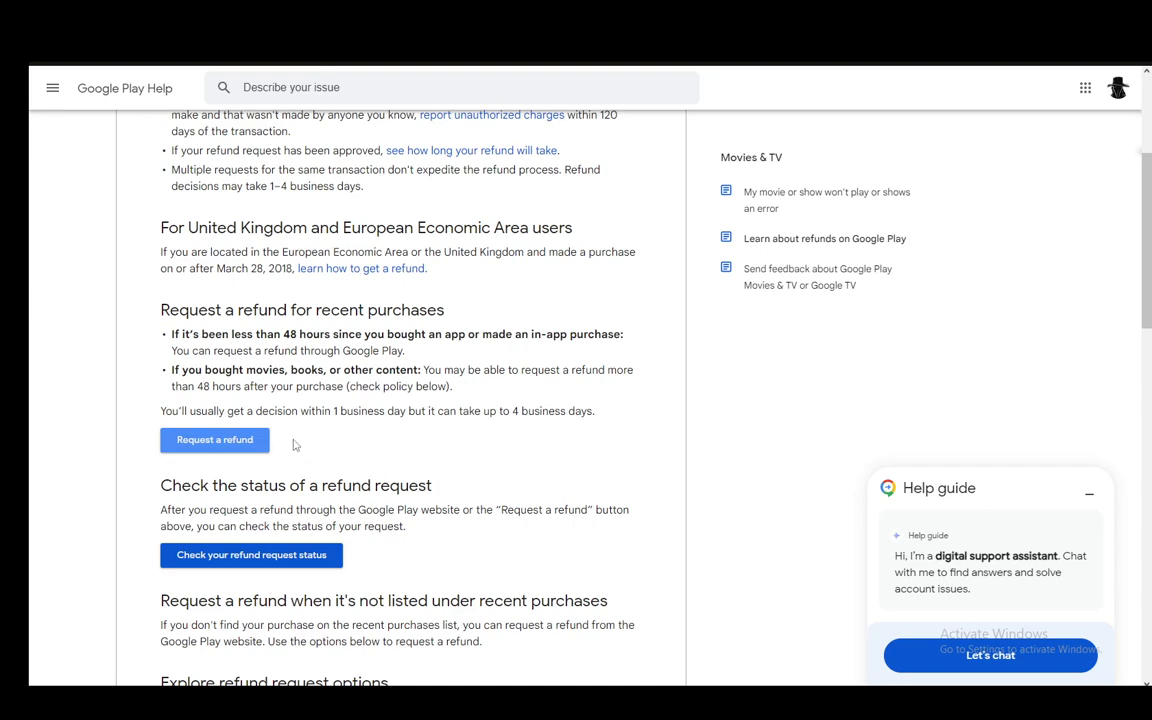
pyautogui.moveTo(380, 400)
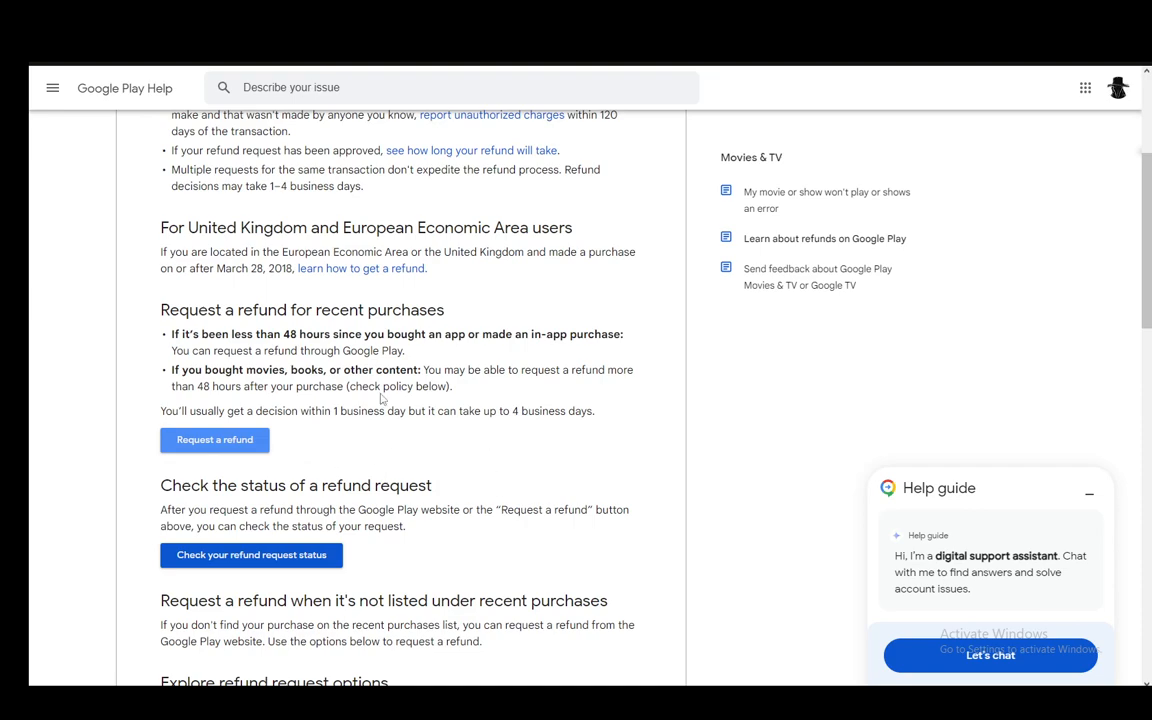